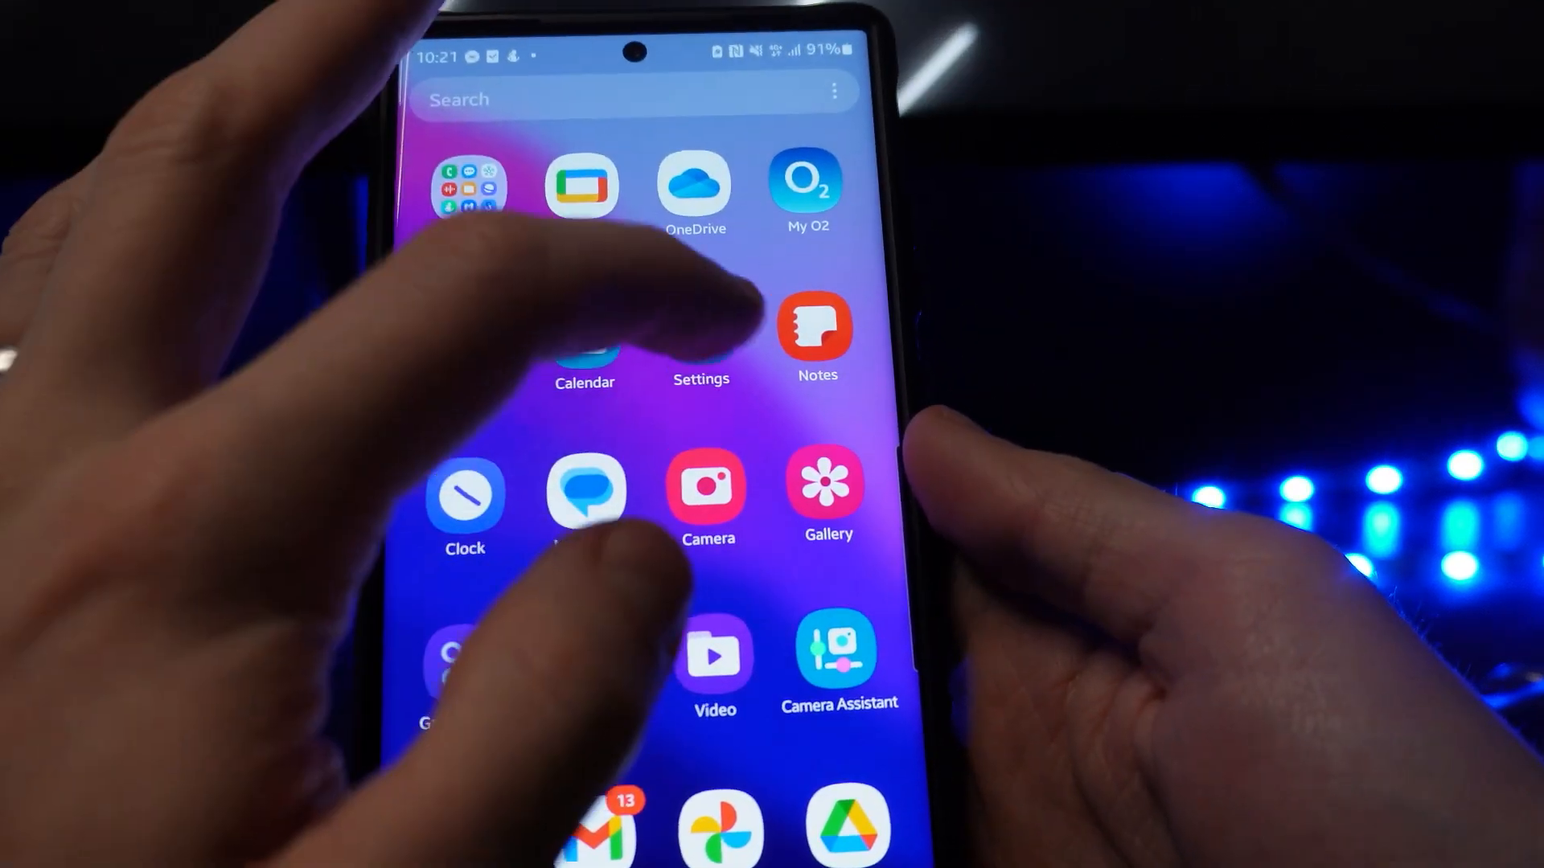
Launch the Settings app and scroll down the main menu toward Battery
click(700, 333)
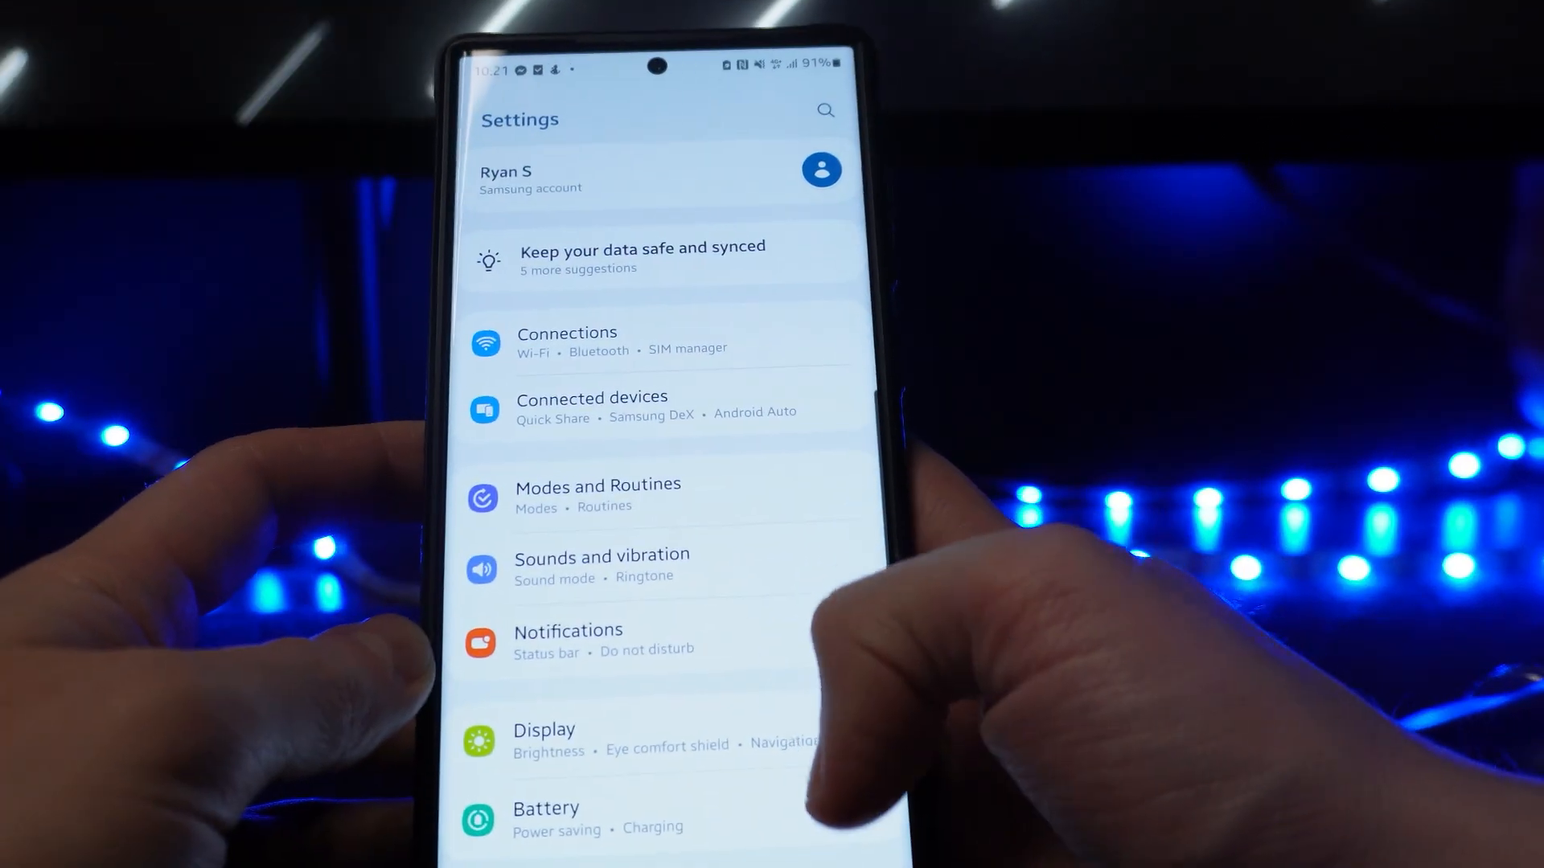
scroll(down, 3)
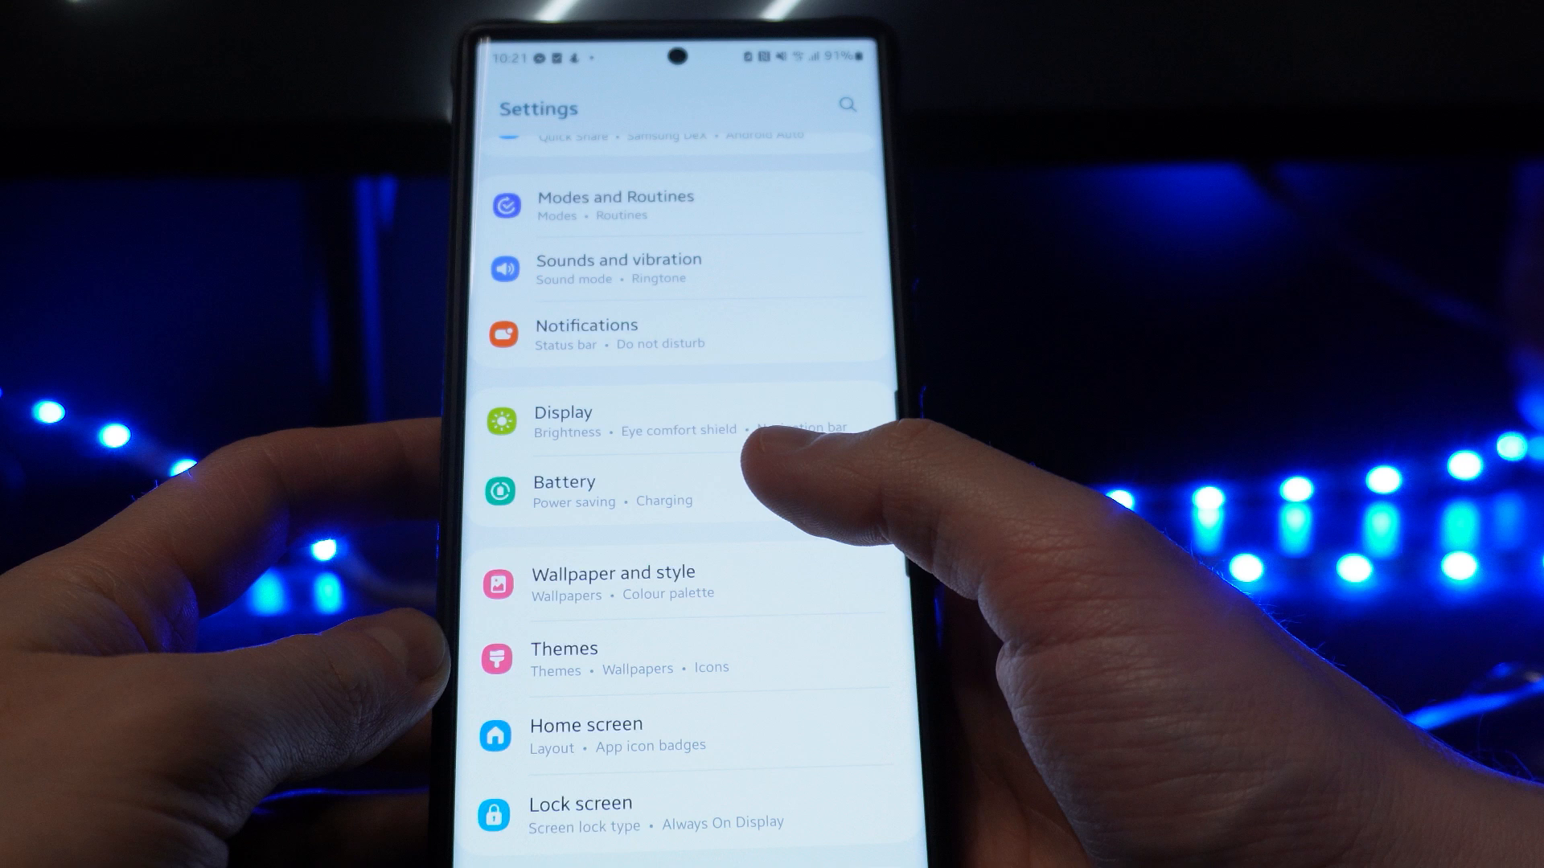
In Battery charging settings, switch off Fast charging and Fast wireless charging
click(564, 490)
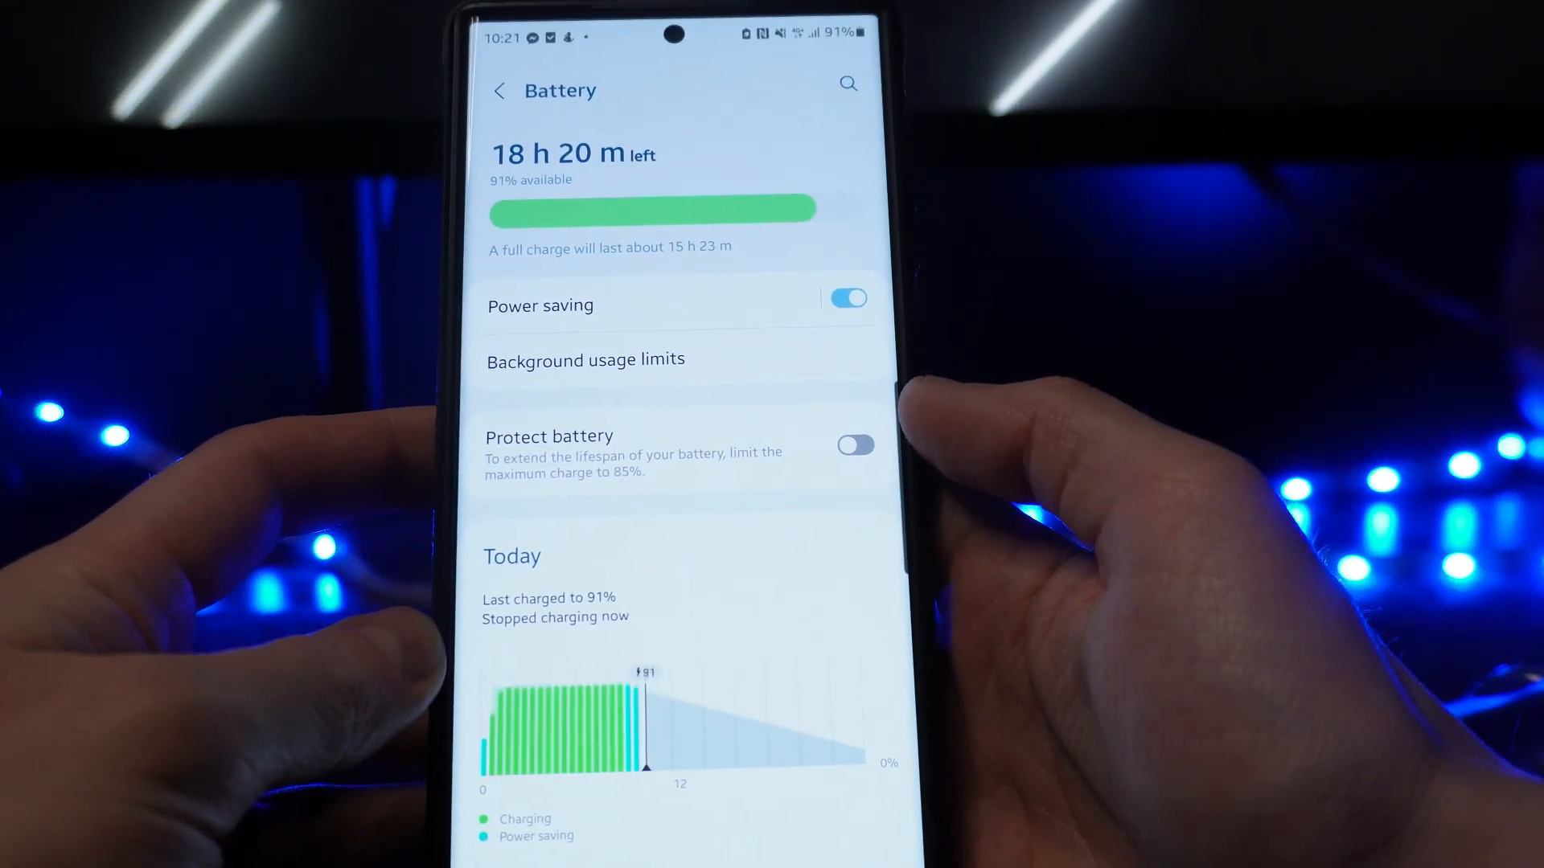
scroll(down, 3)
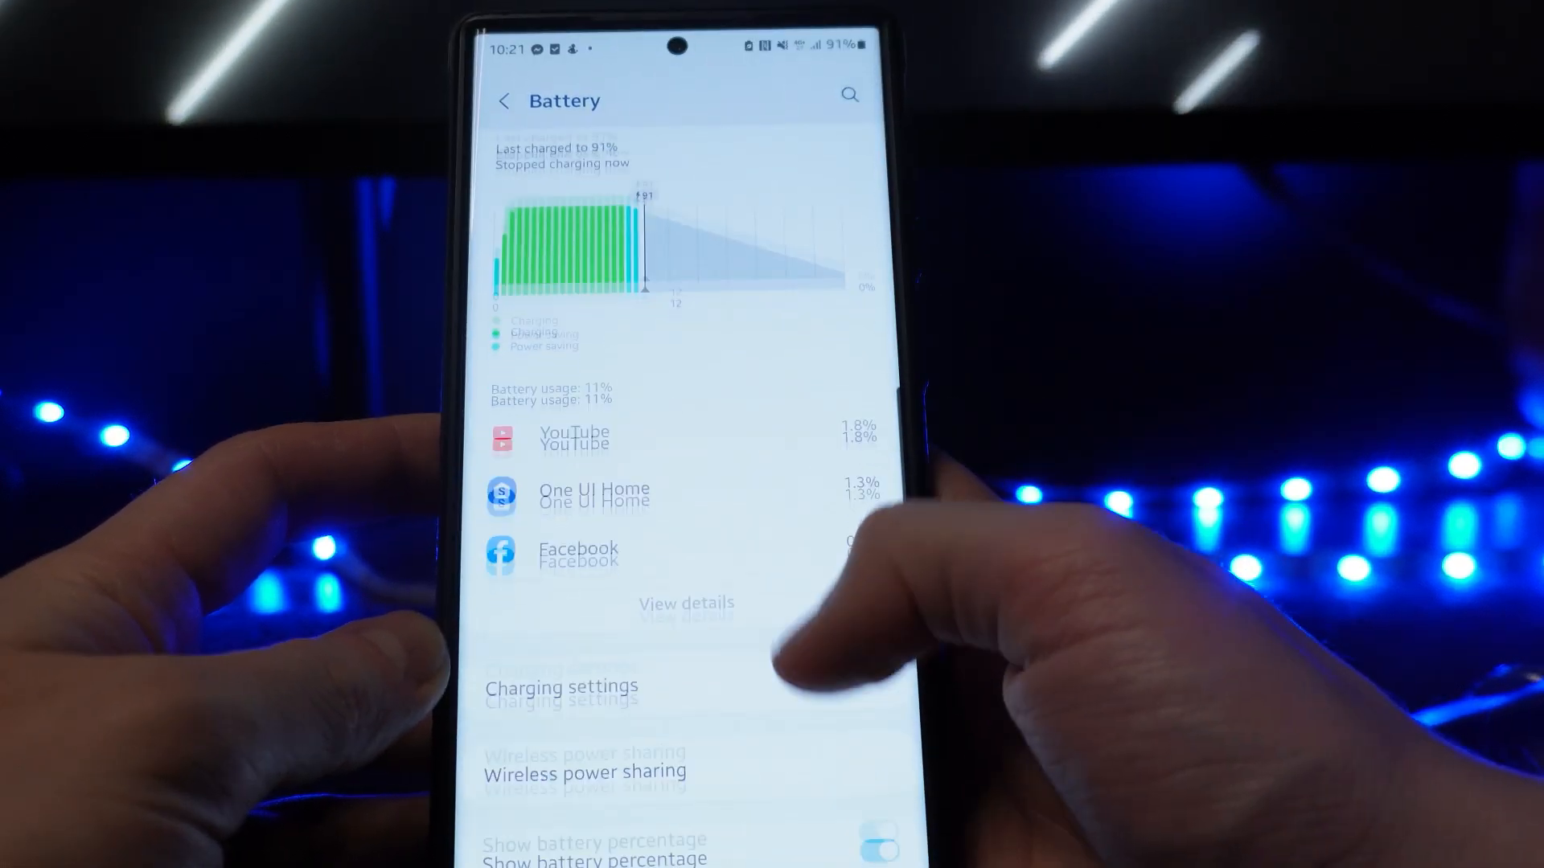
scroll(down, 3)
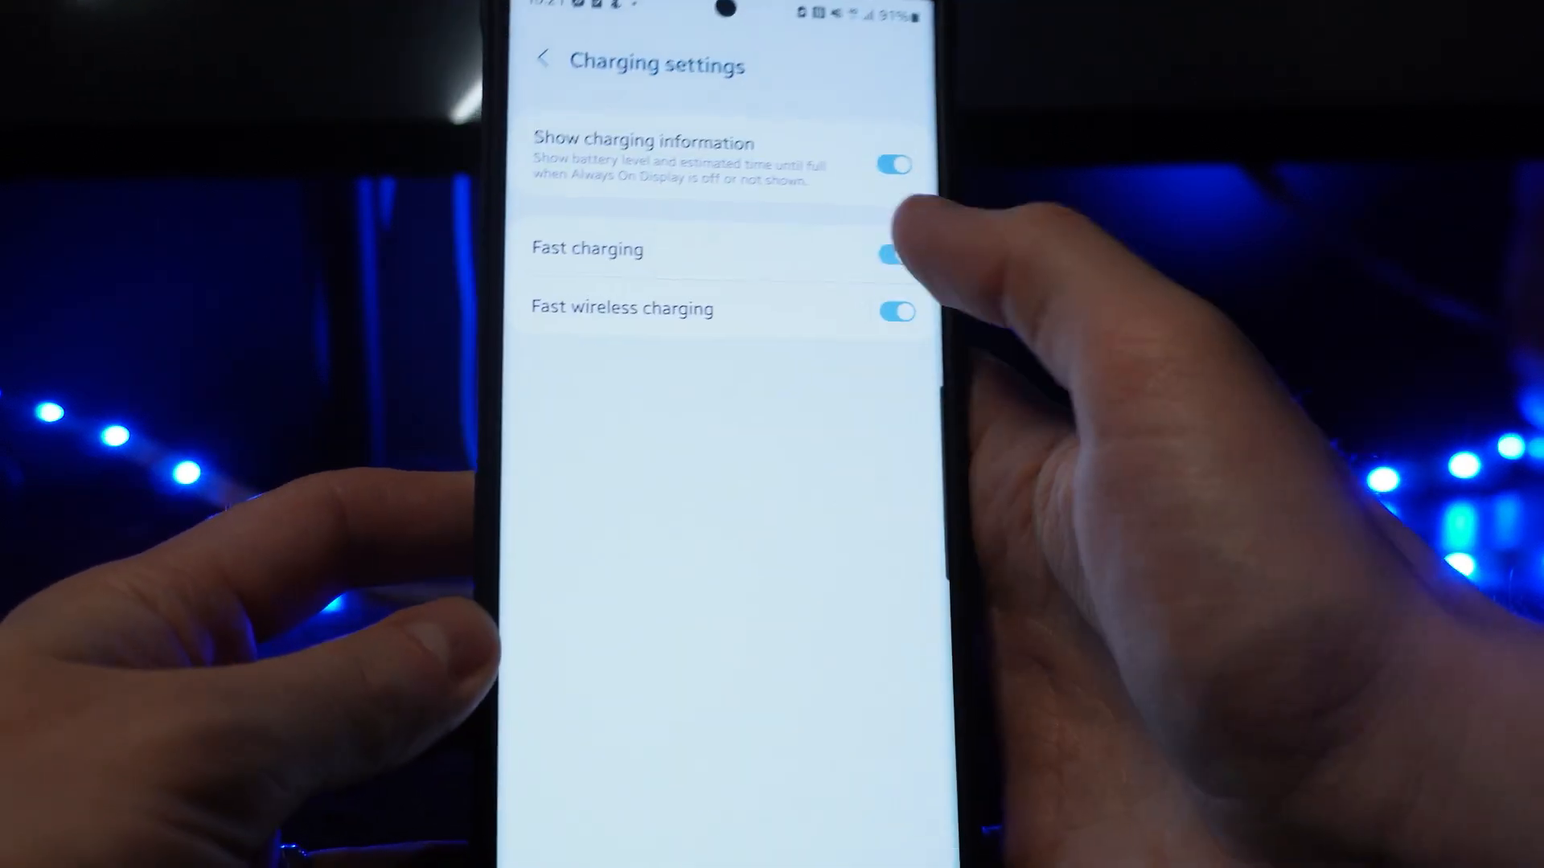
click(891, 254)
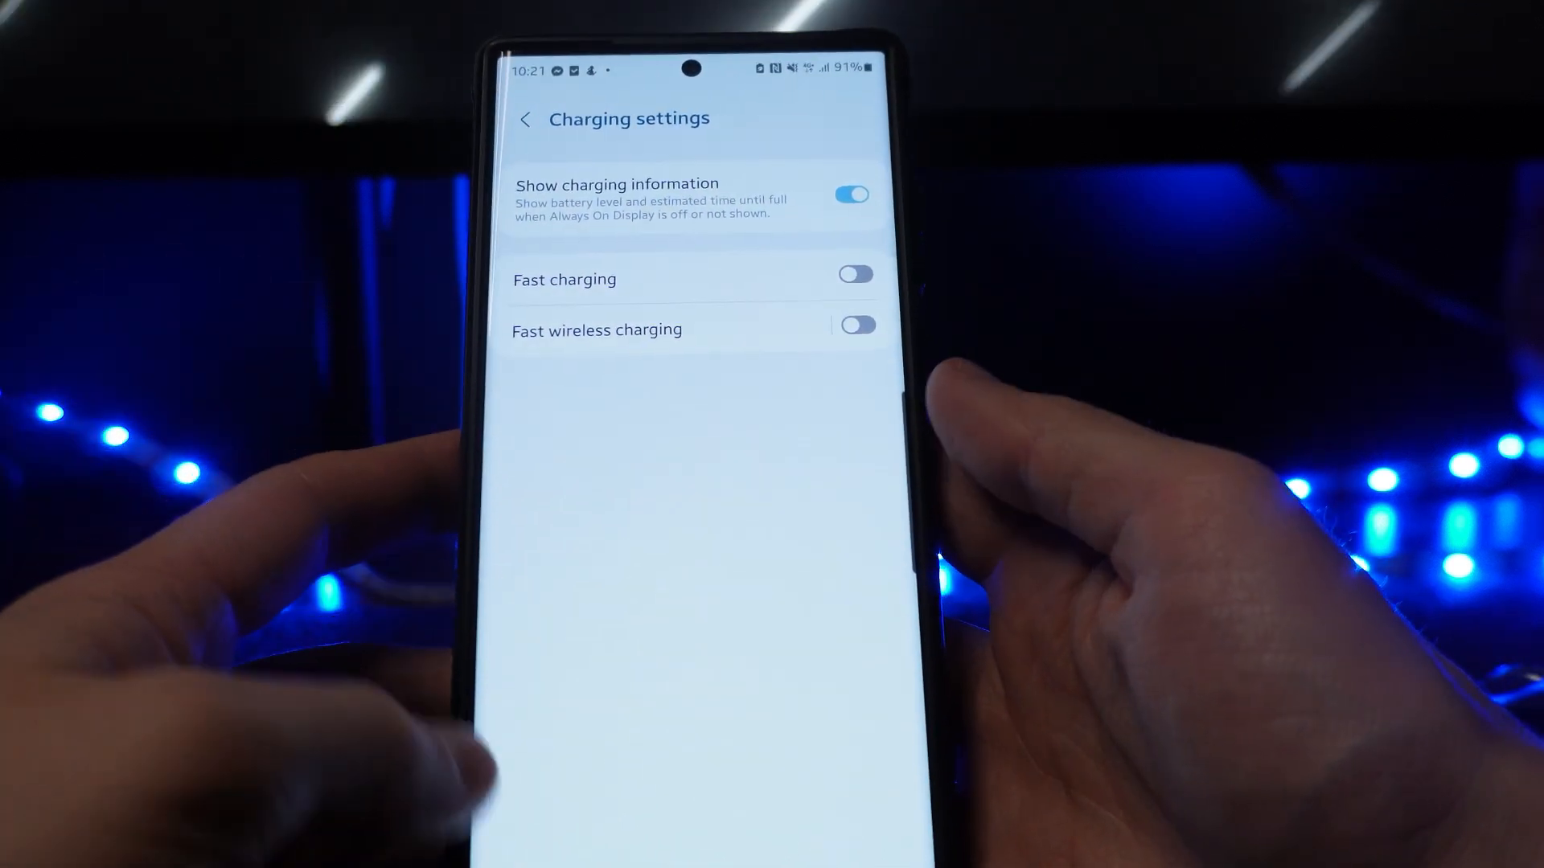
click(527, 119)
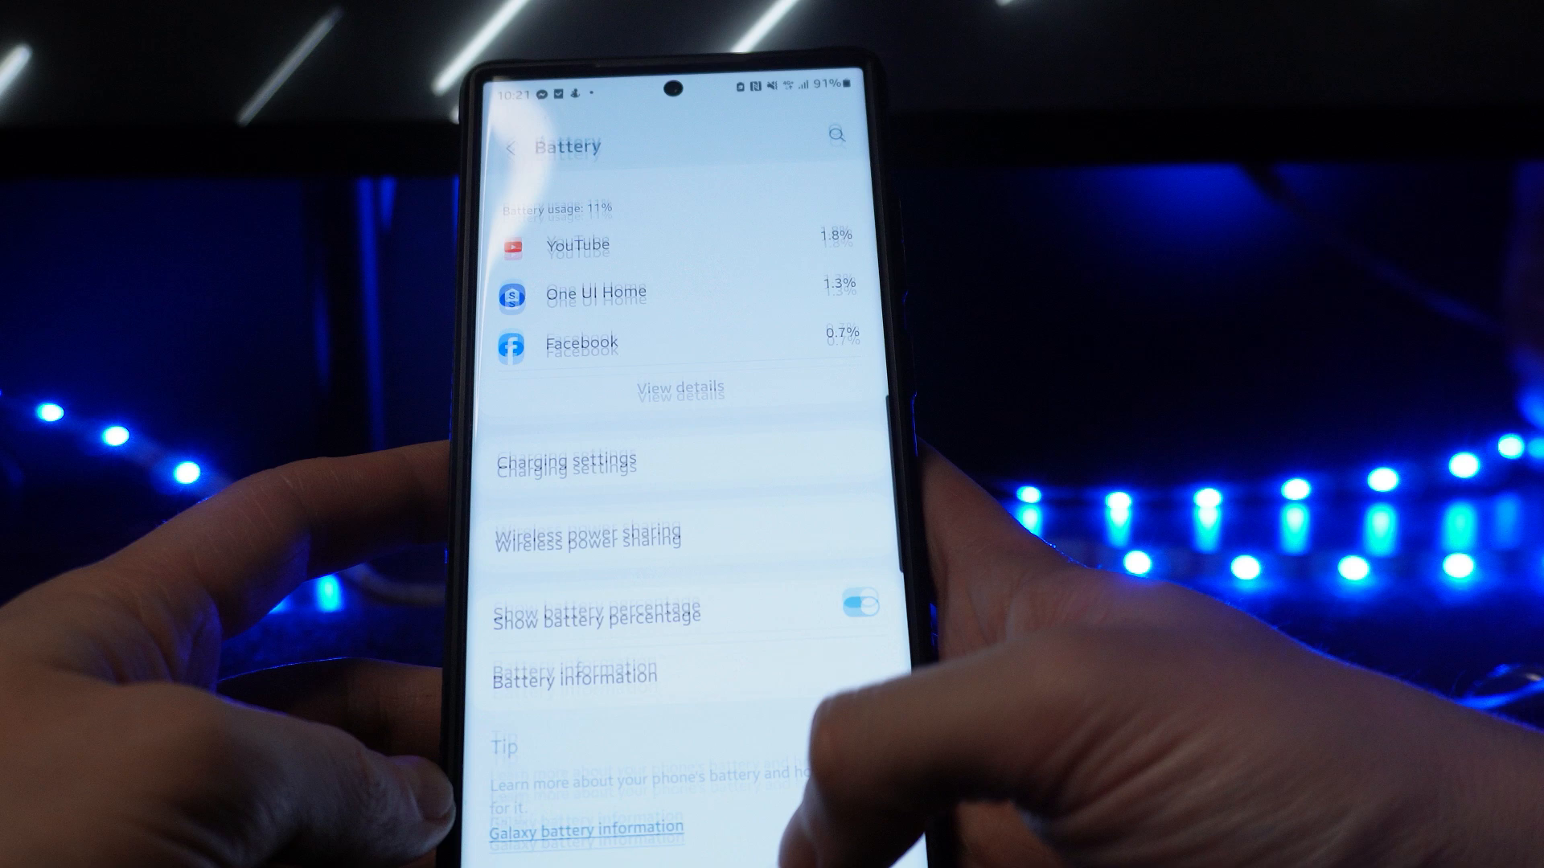
Check About phone software information to confirm developer mode is already on
click(510, 148)
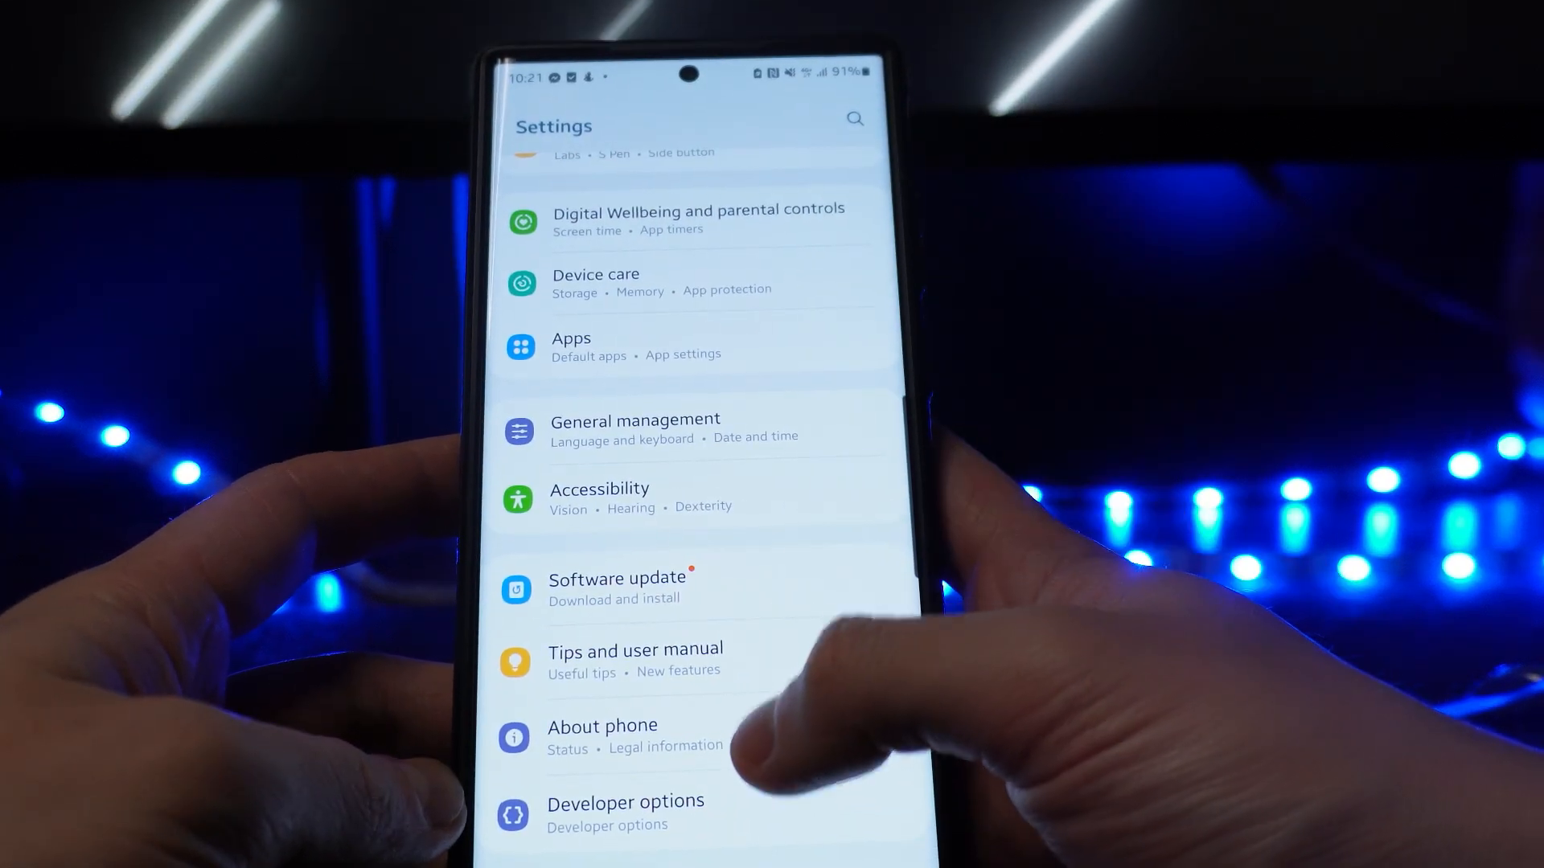
click(601, 737)
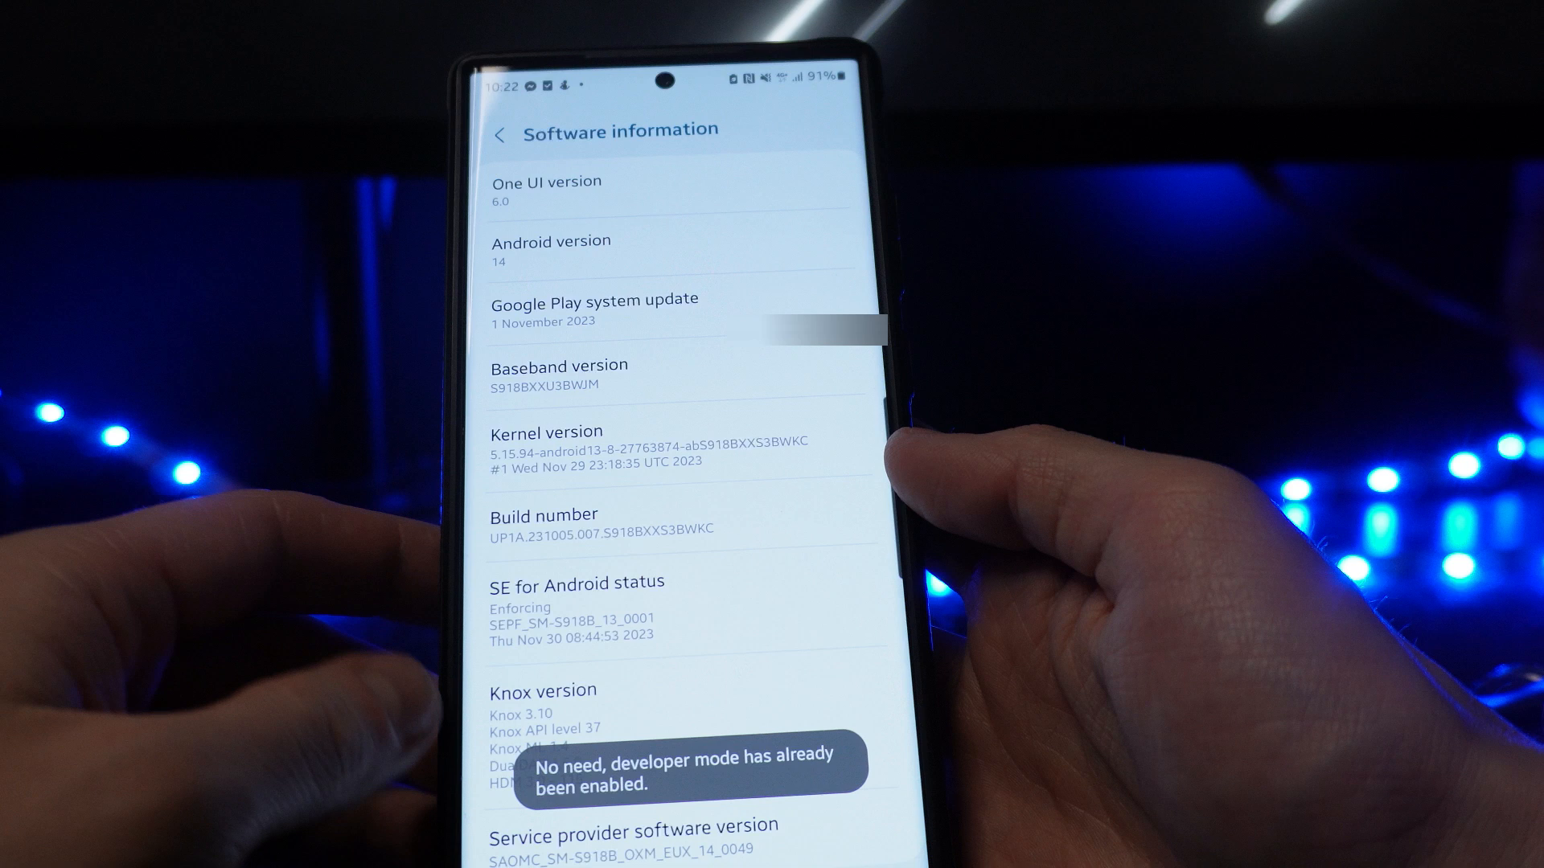
click(500, 133)
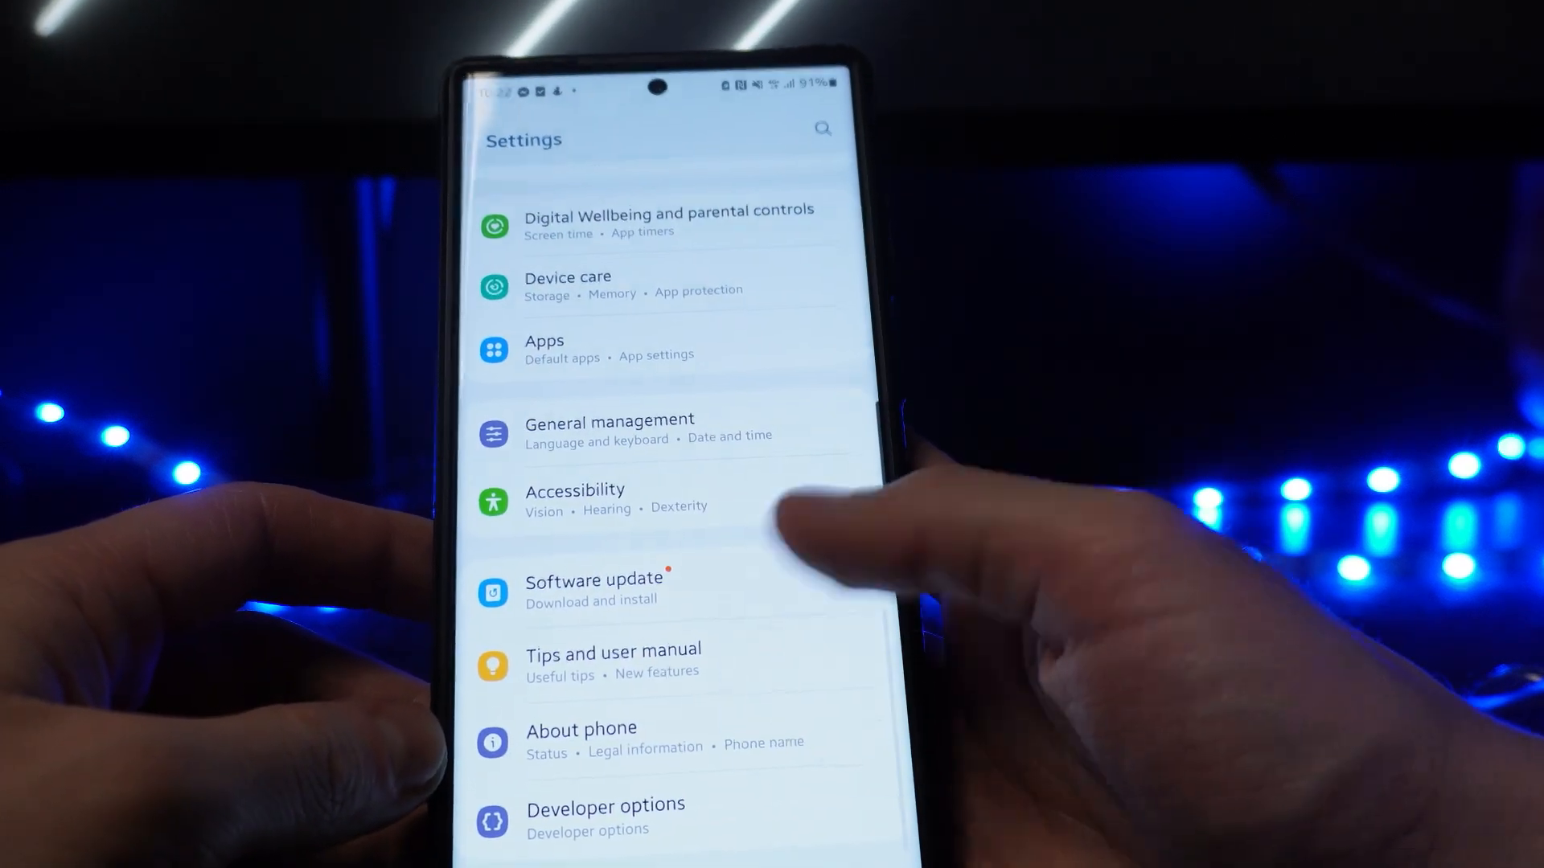
Turn on USB debugging in Developer options and accept the Allow USB debugging prompt
click(606, 817)
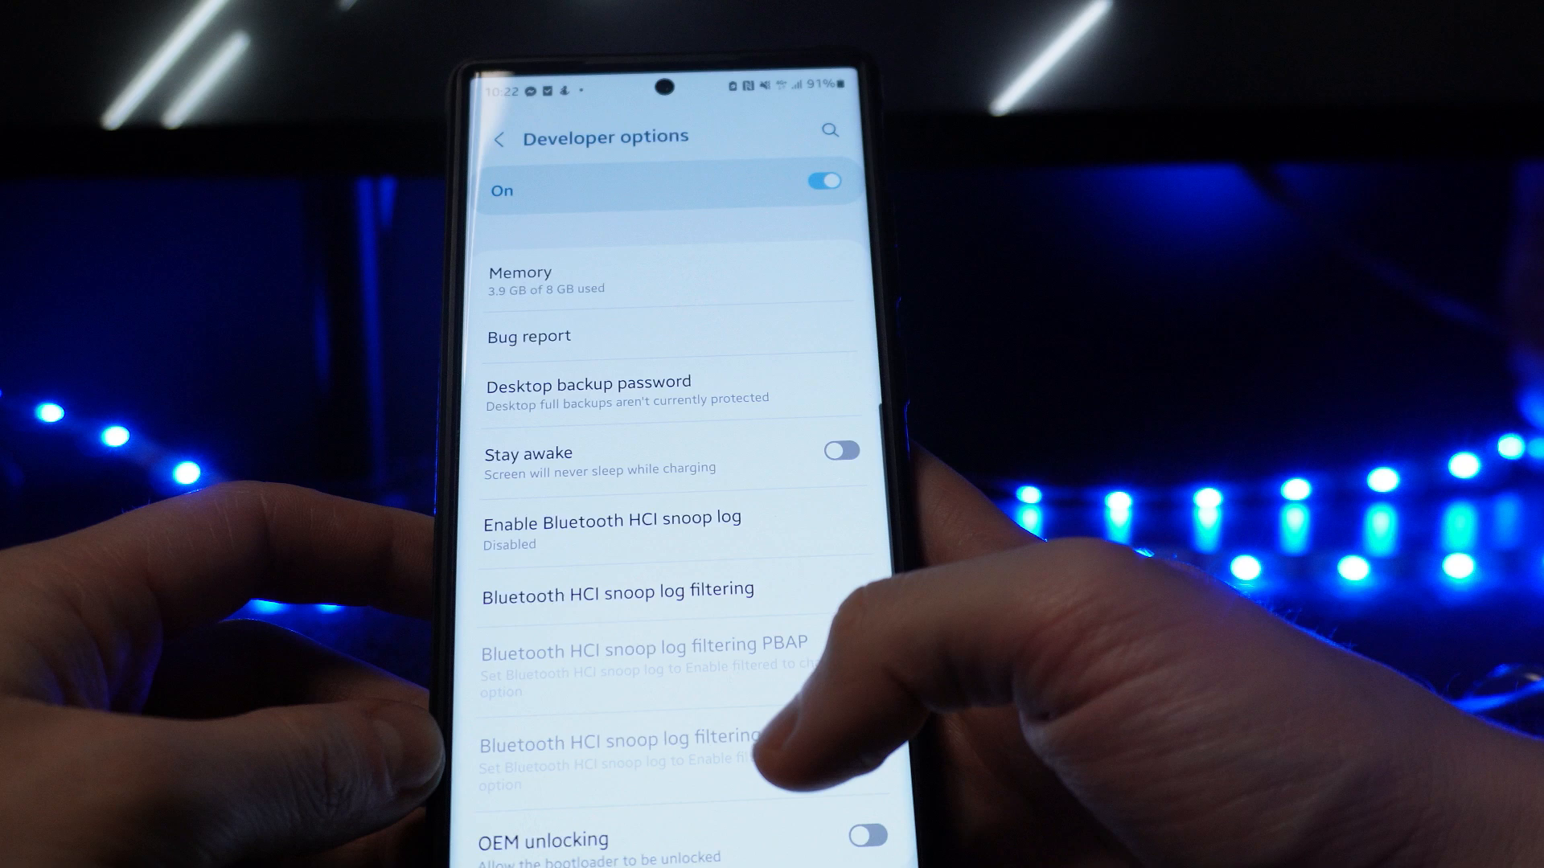
scroll(down, 3)
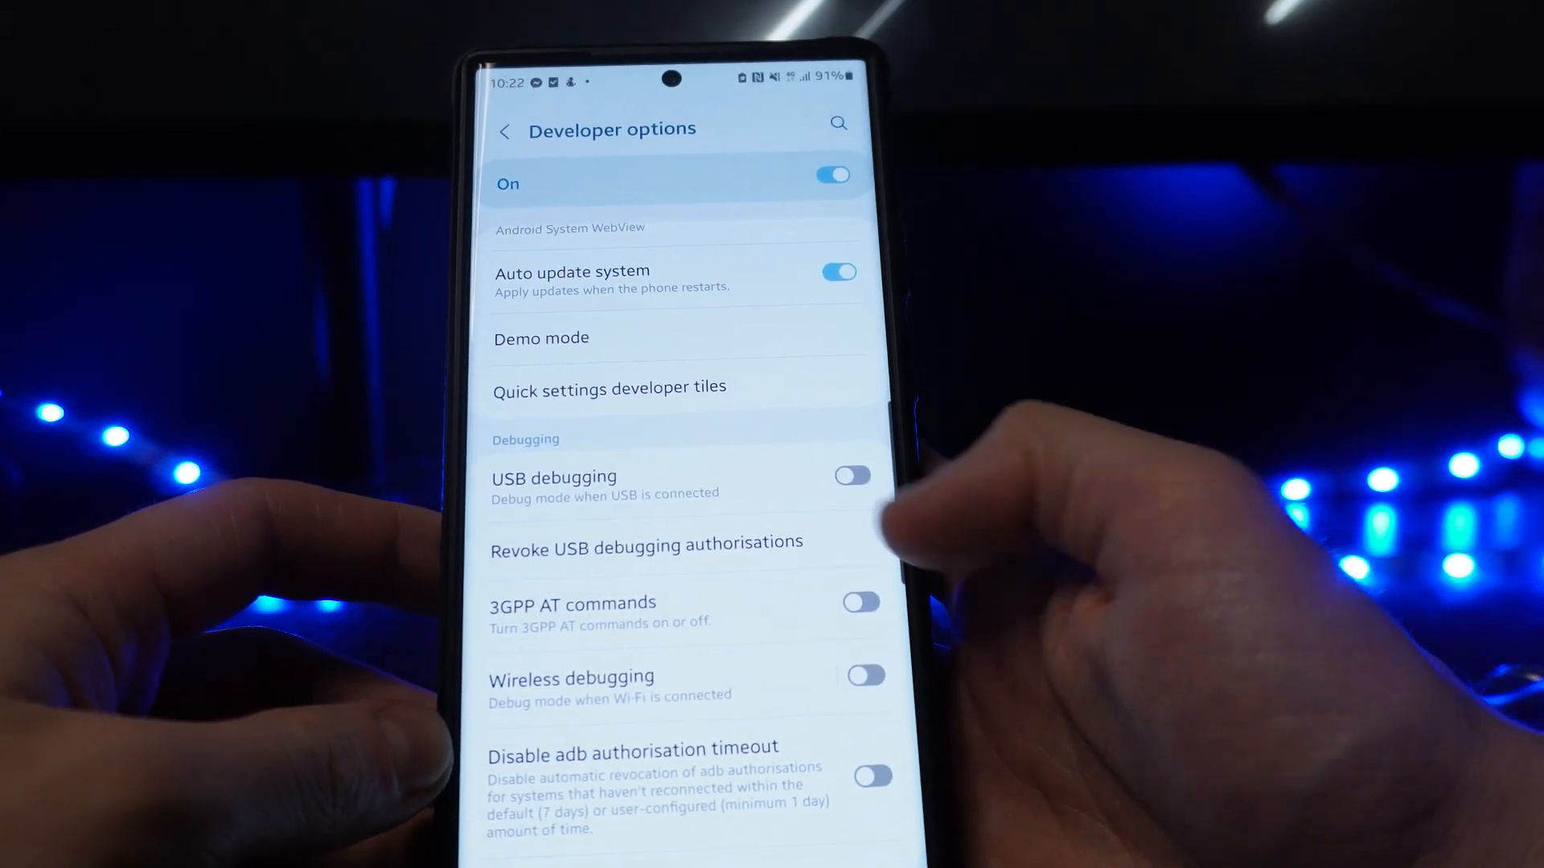
click(851, 475)
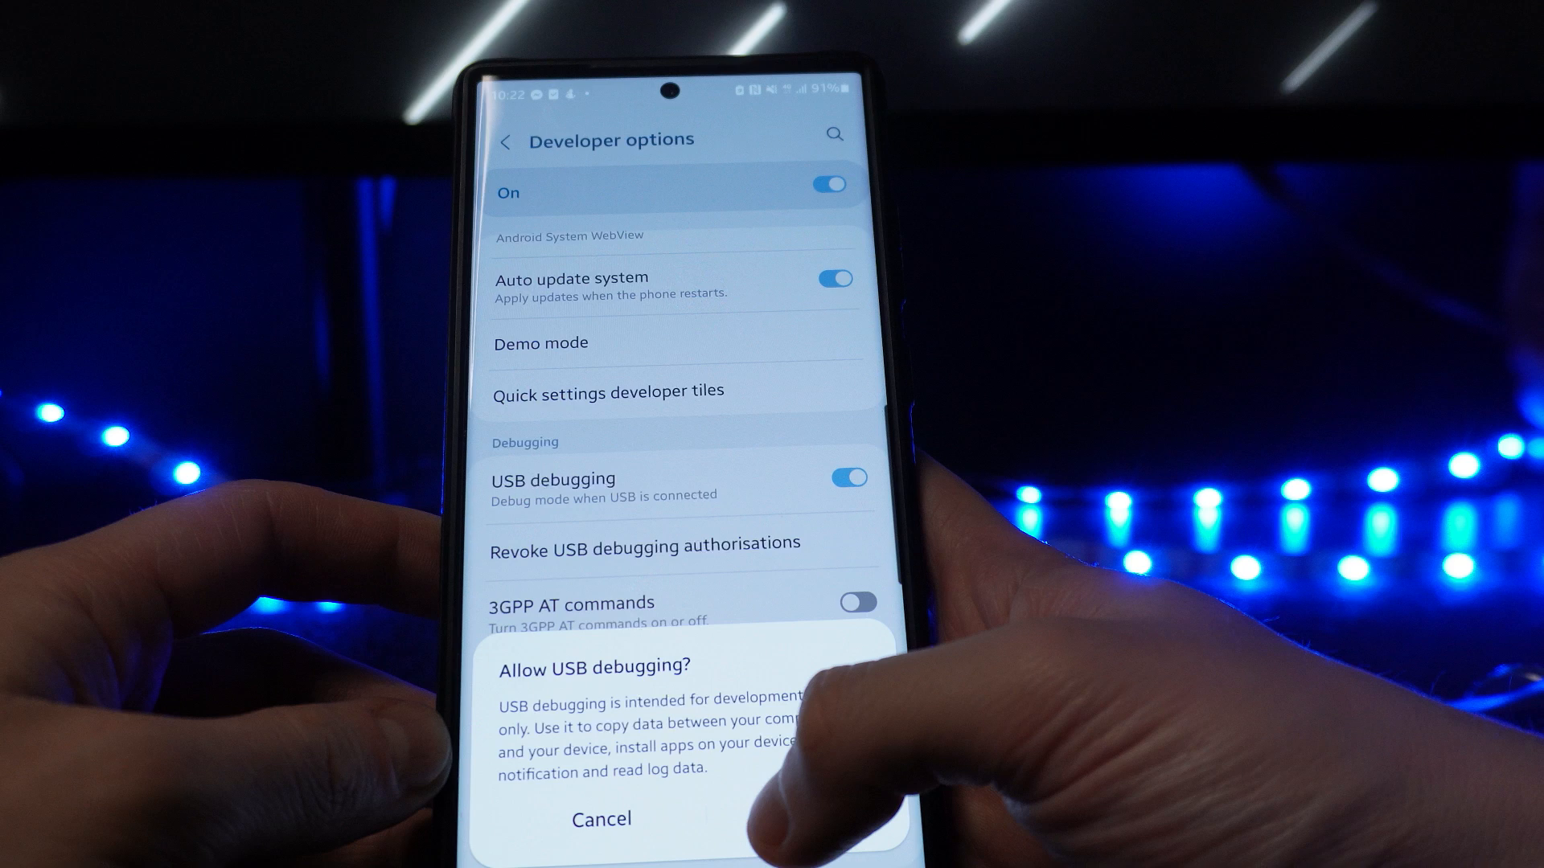
click(601, 820)
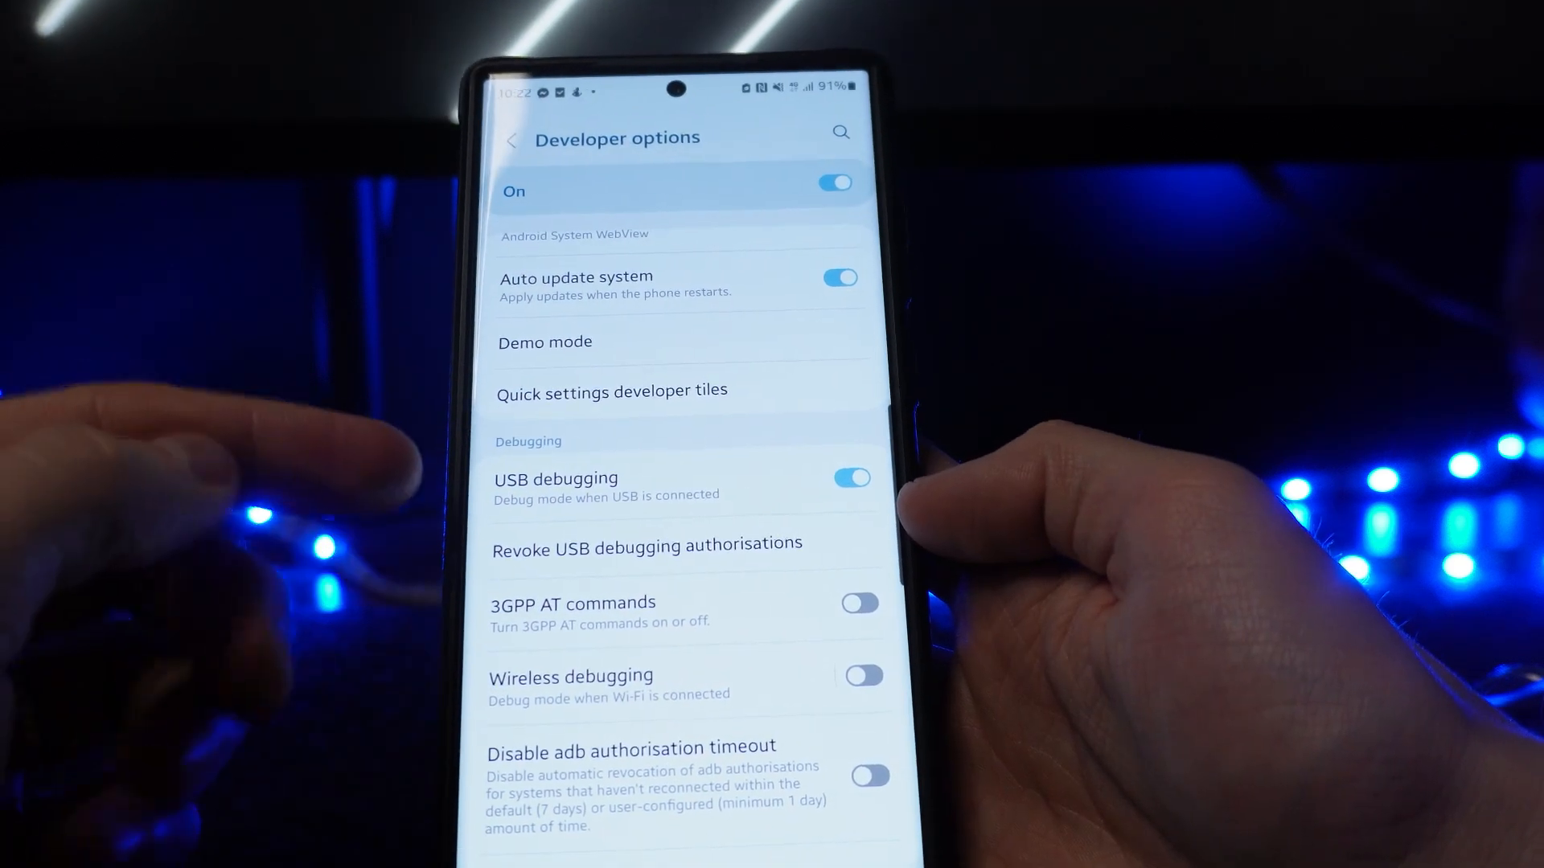